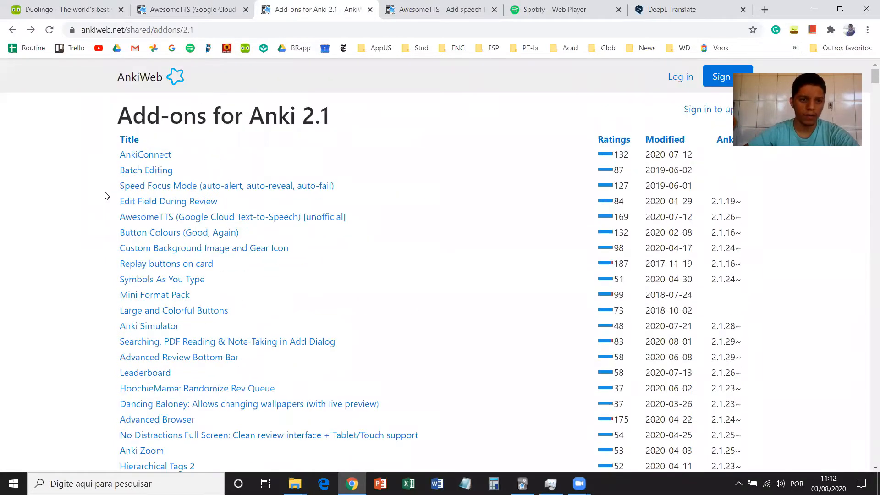
mouse_move(535, 332)
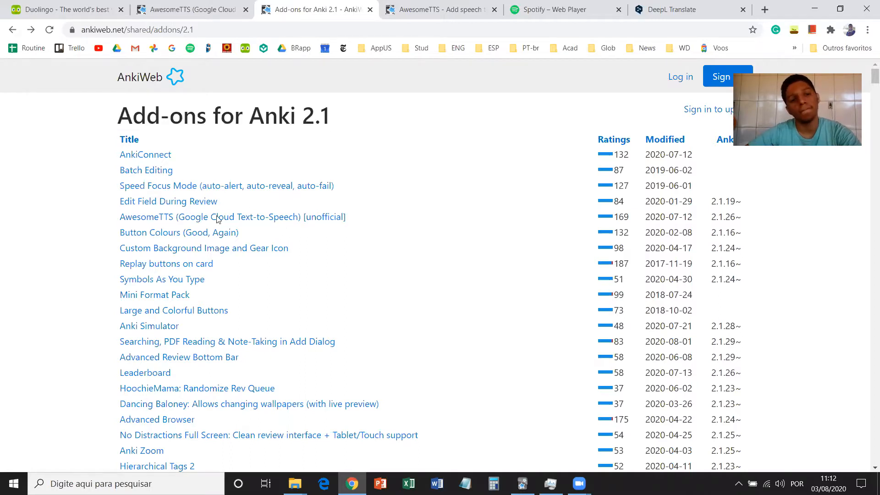
Search the AnkiWeb add-ons list in-page for 'awesome' to locate AwesomeTTS
scroll("down", 3)
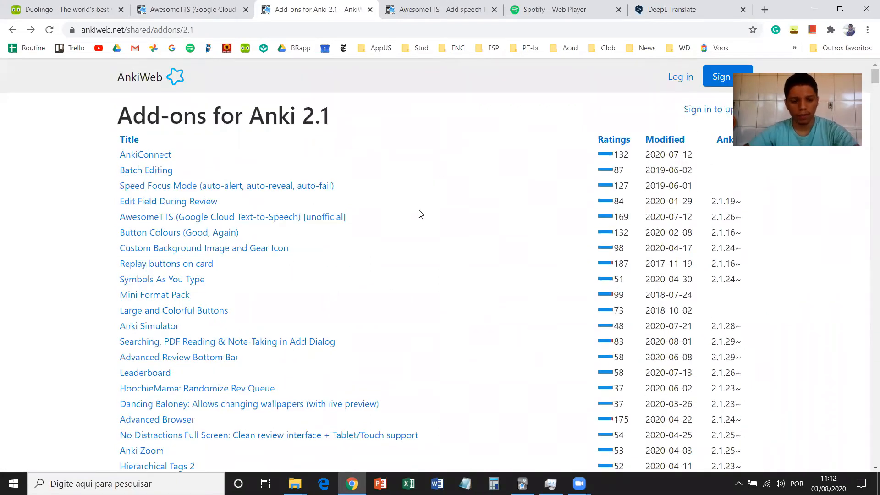
type("a")
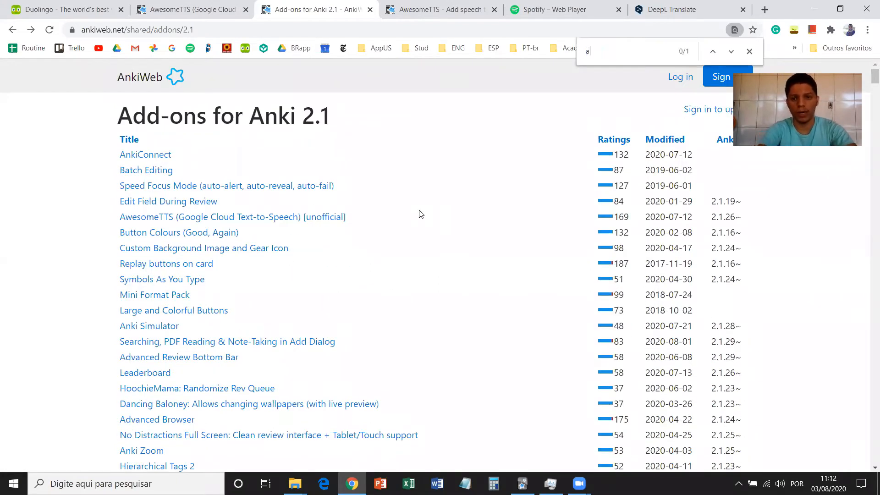
type("wesome")
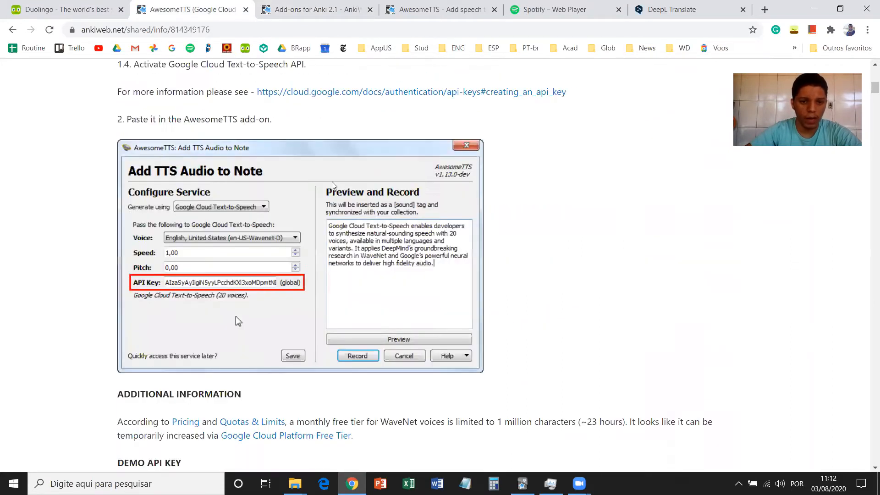
Copy the AwesomeTTS download code 814349176 and switch to the Anki desktop app
scroll("down", 3)
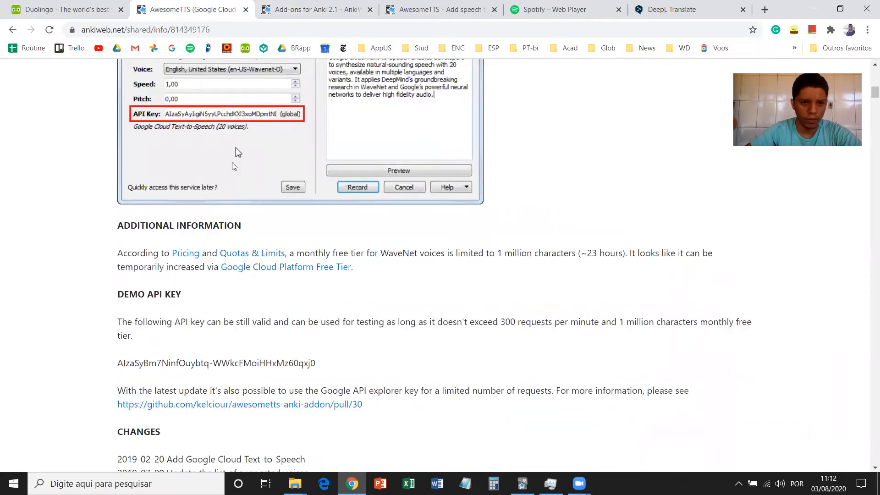
scroll("down", 3)
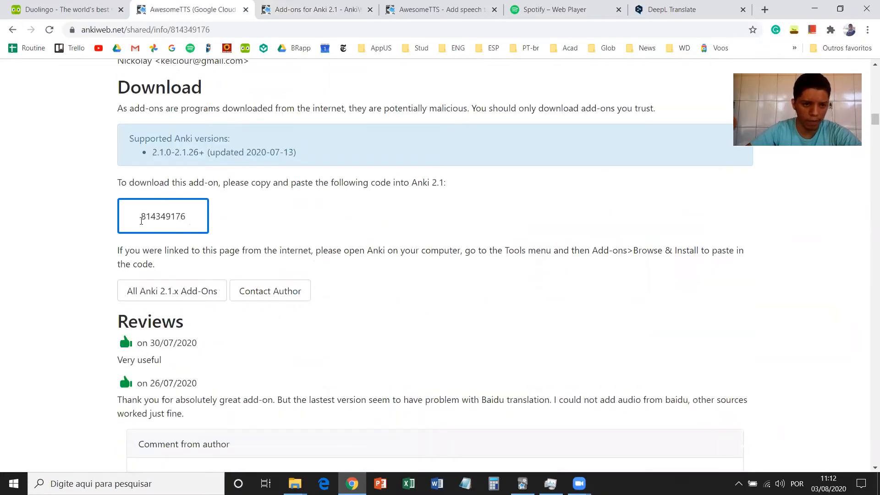
double_click(162, 217)
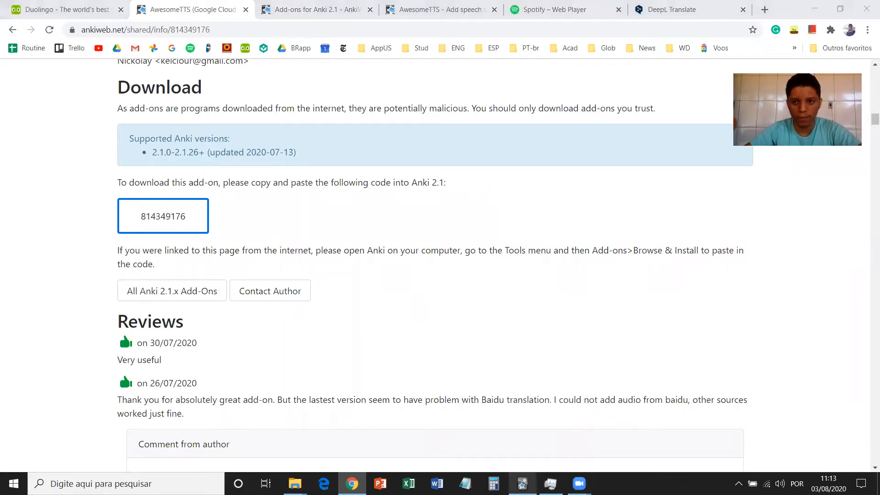
left_click(522, 483)
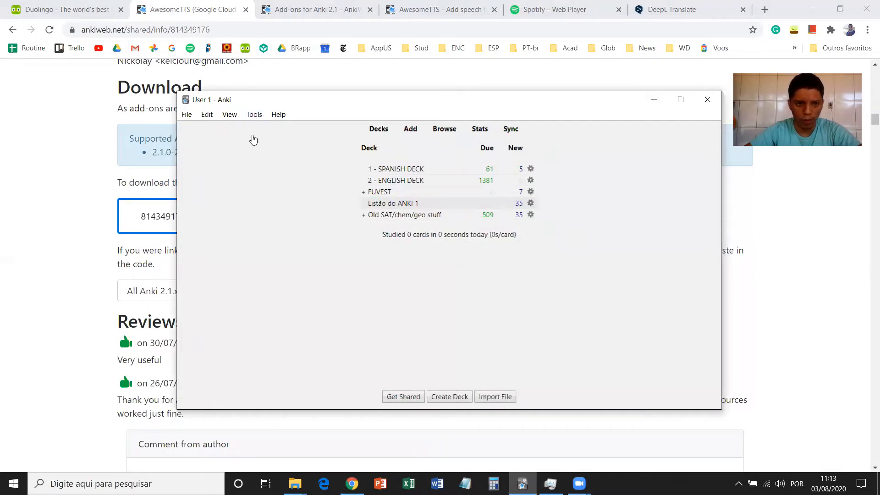
mouse_move(254, 115)
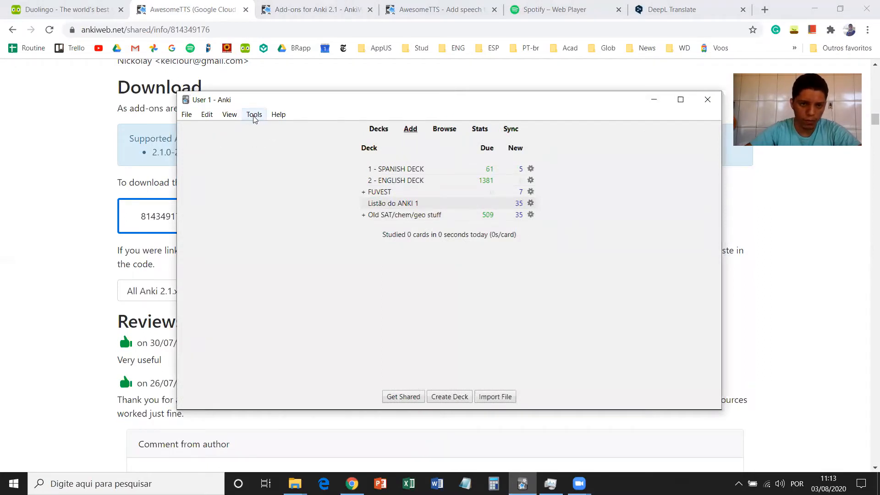
Reach the Add-ons manager via Tools and start installing an add-on by code
left_click(254, 114)
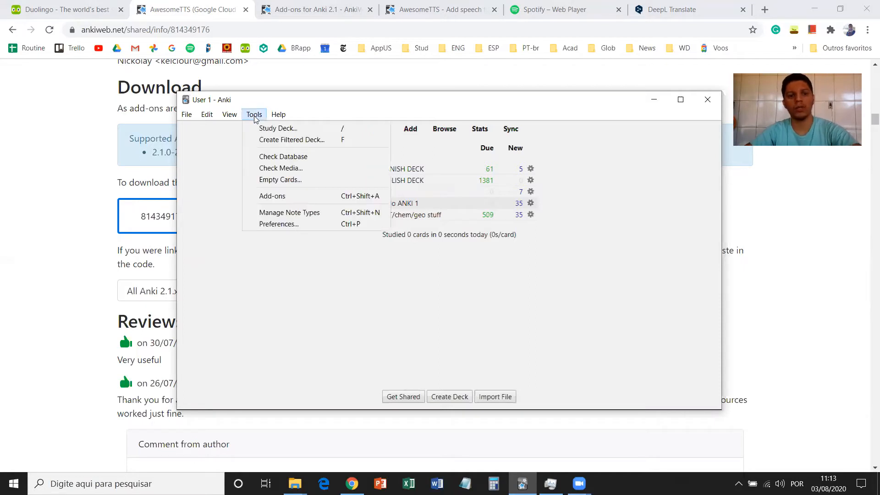
left_click(501, 218)
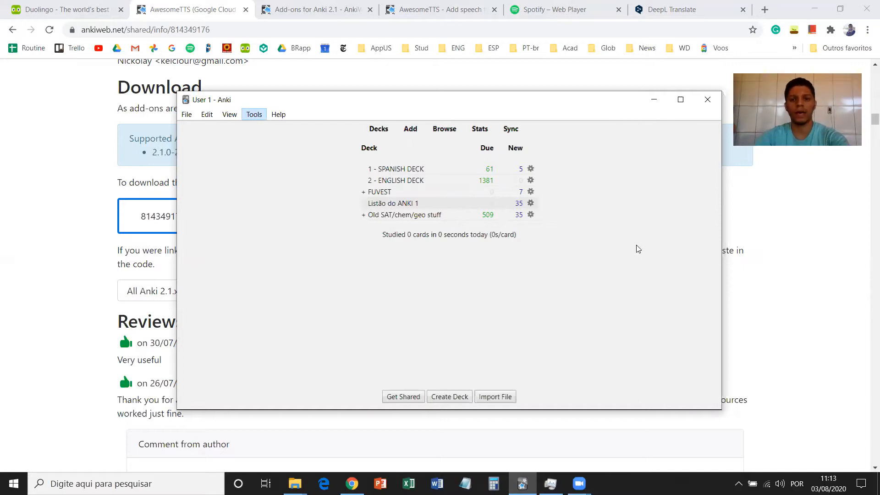
left_click(254, 114)
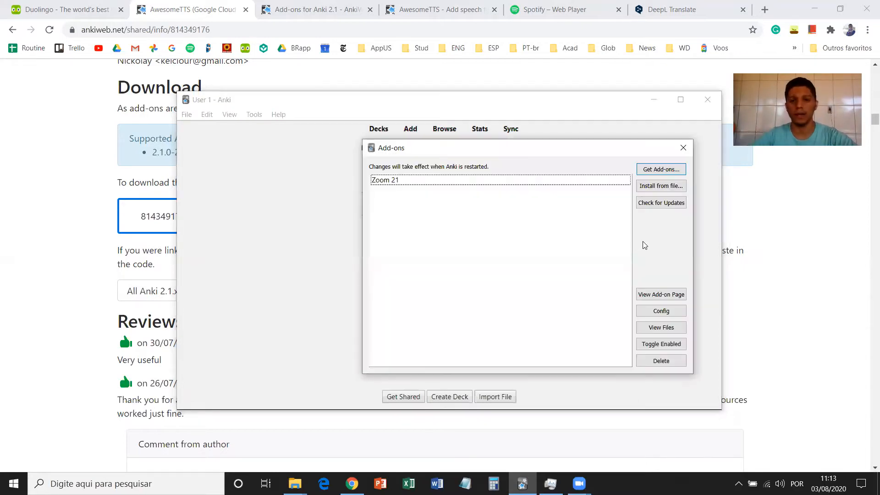
left_click(386, 180)
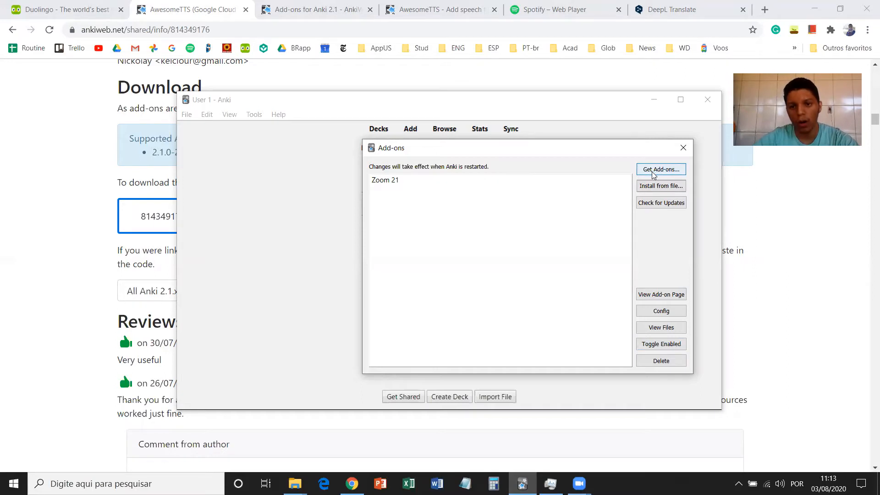
left_click(661, 169)
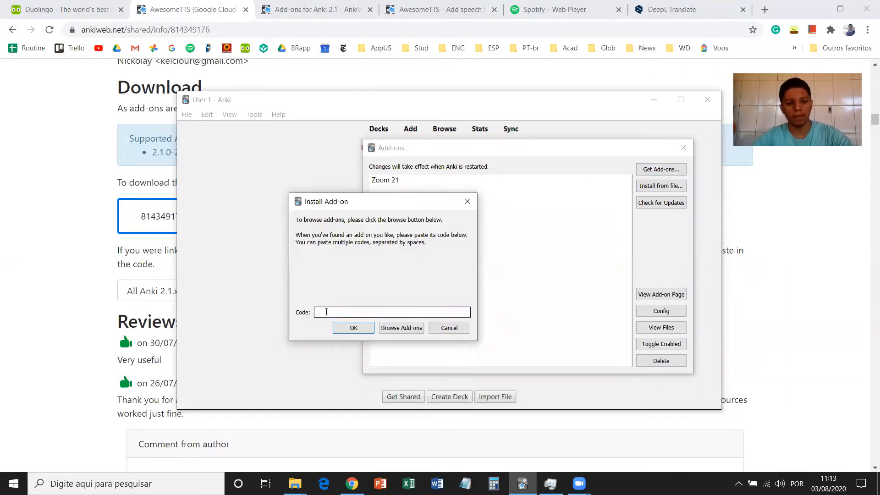
Install AwesomeTTS with code 814349176, acknowledge success and close the add-ons manager
type("814349176")
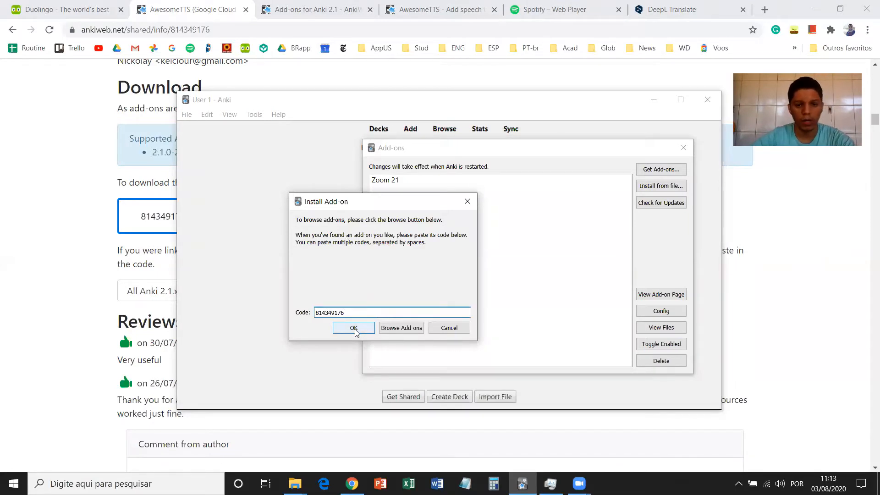
left_click(354, 328)
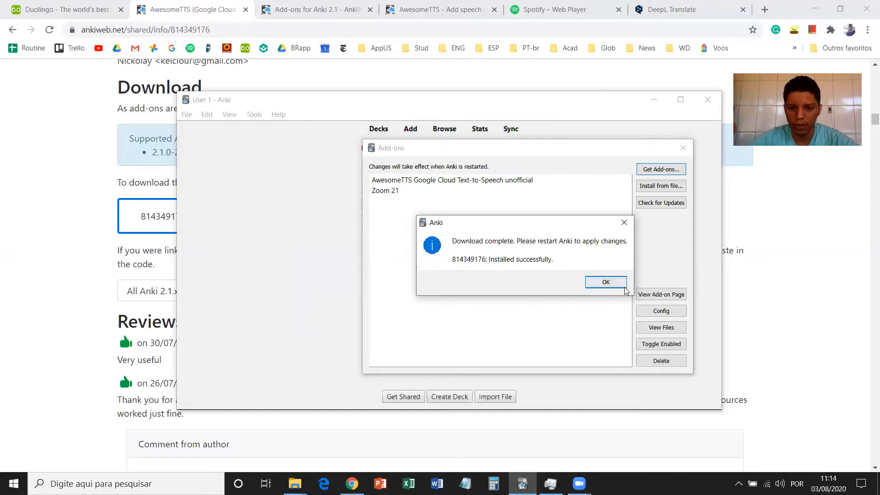
left_click(606, 281)
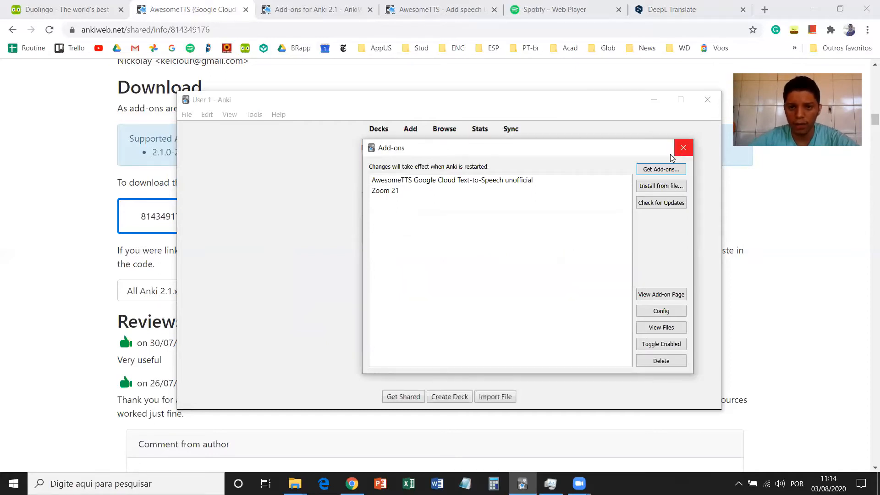
left_click(683, 148)
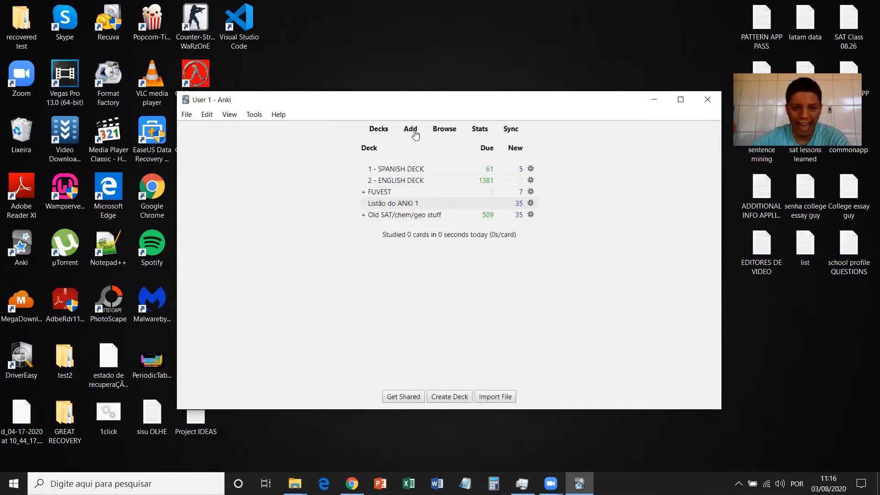
Start a new card in Listão do ANKI 1 with Front 'This sentence is in English, and I like it.'
left_click(410, 128)
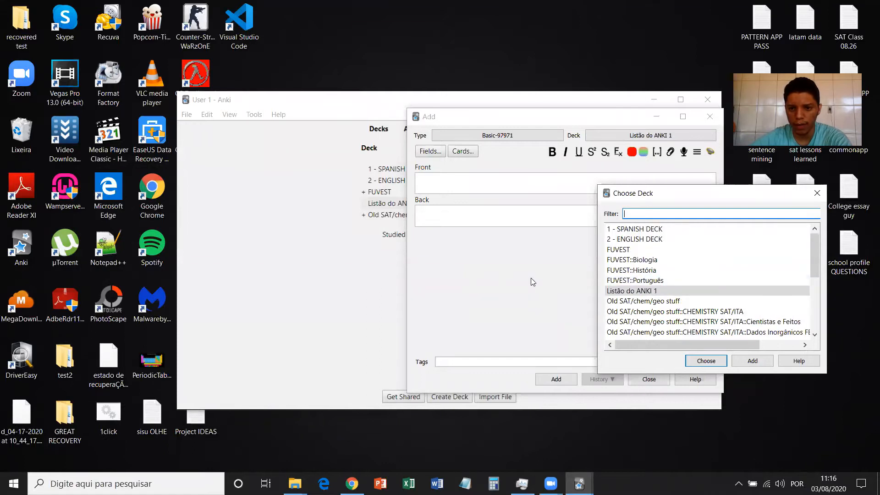
left_click(705, 360)
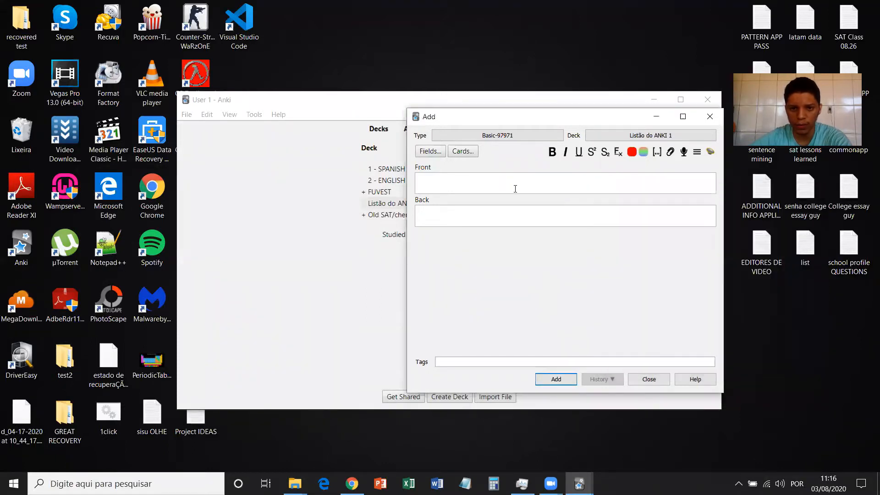
left_click(564, 182)
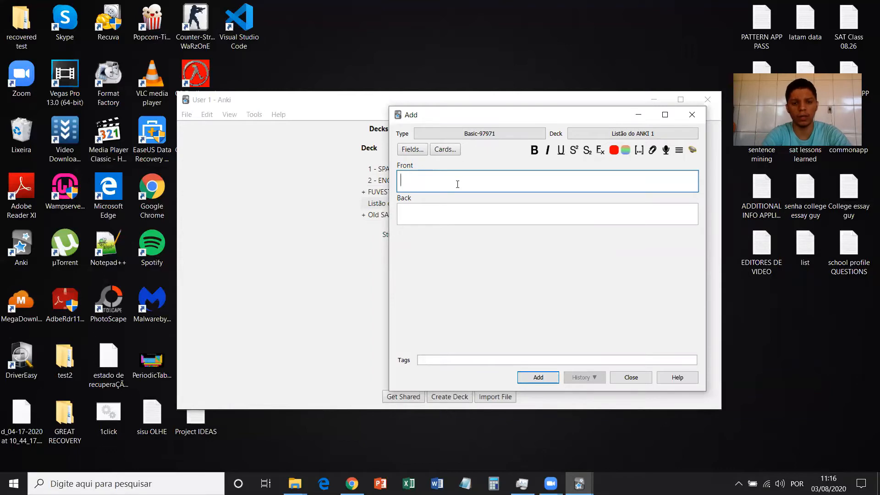
type("This sentence is")
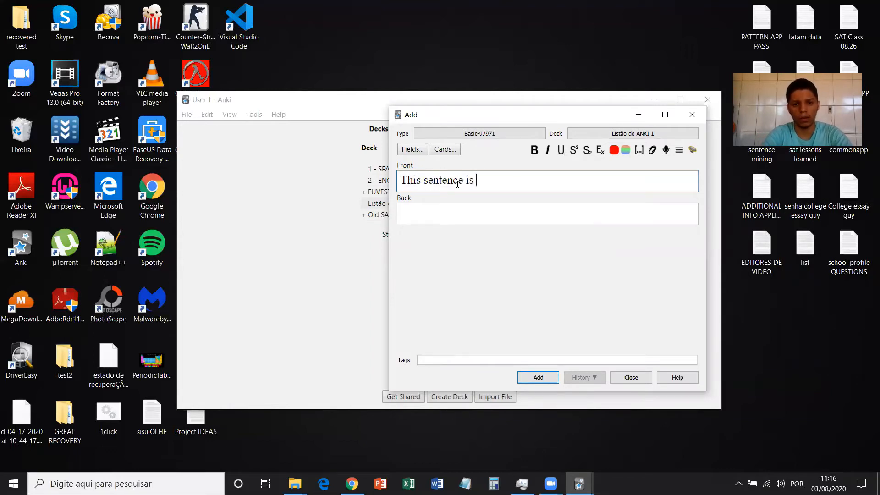
type("in English and")
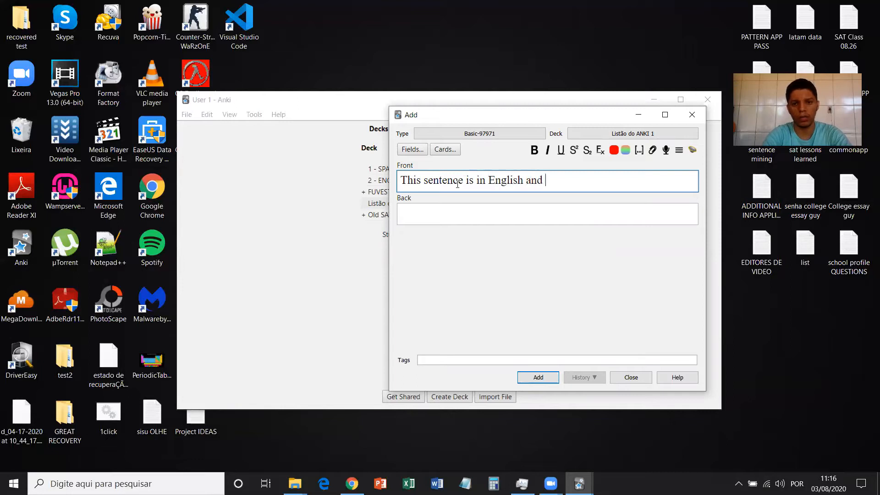
type("I like it.")
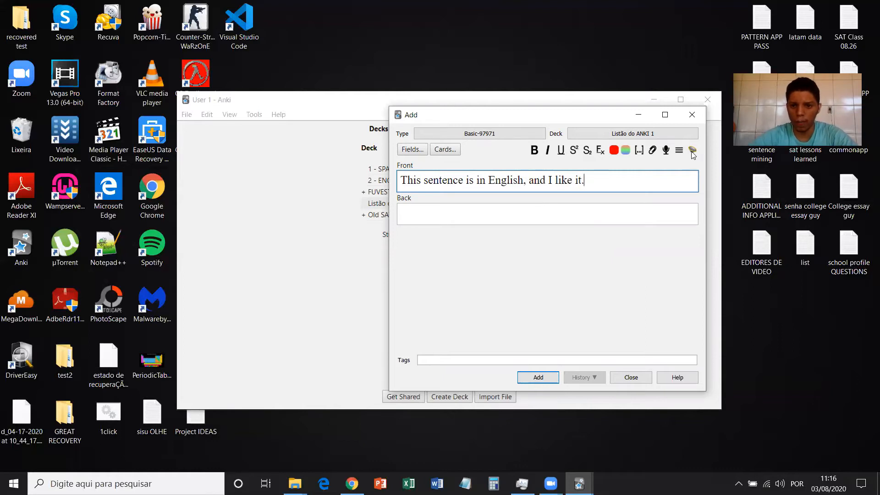
mouse_move(513, 158)
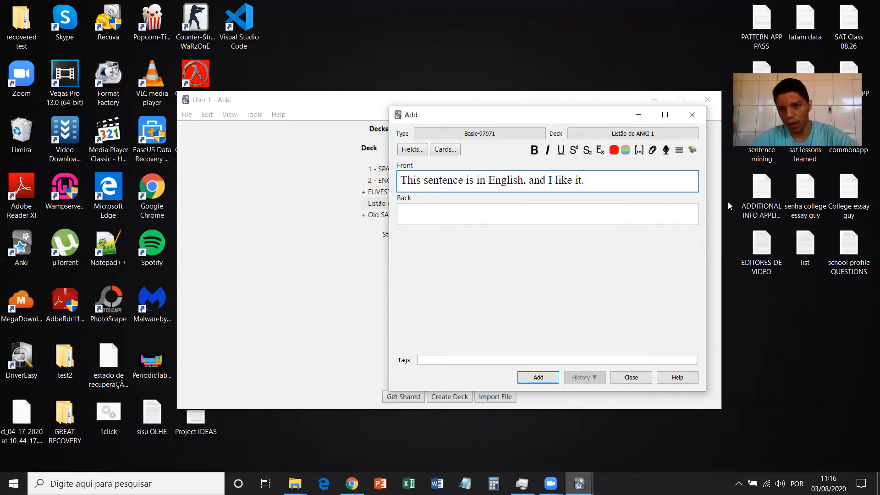
mouse_move(693, 149)
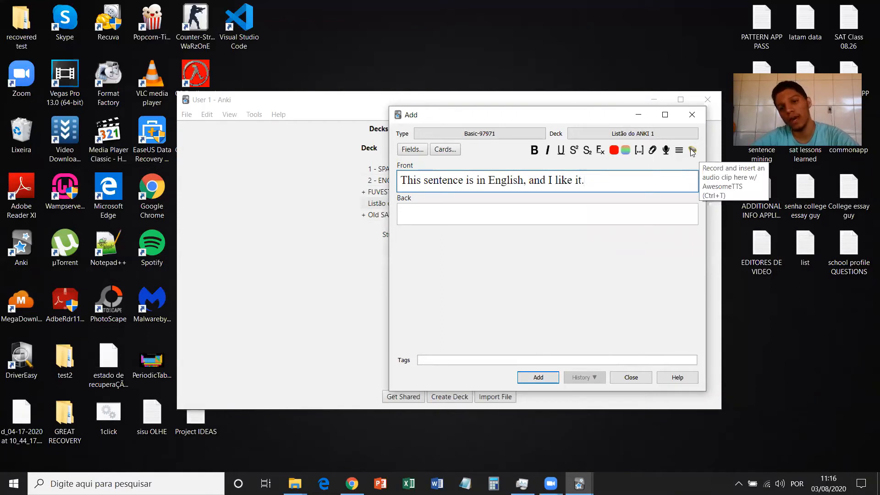
mouse_move(681, 323)
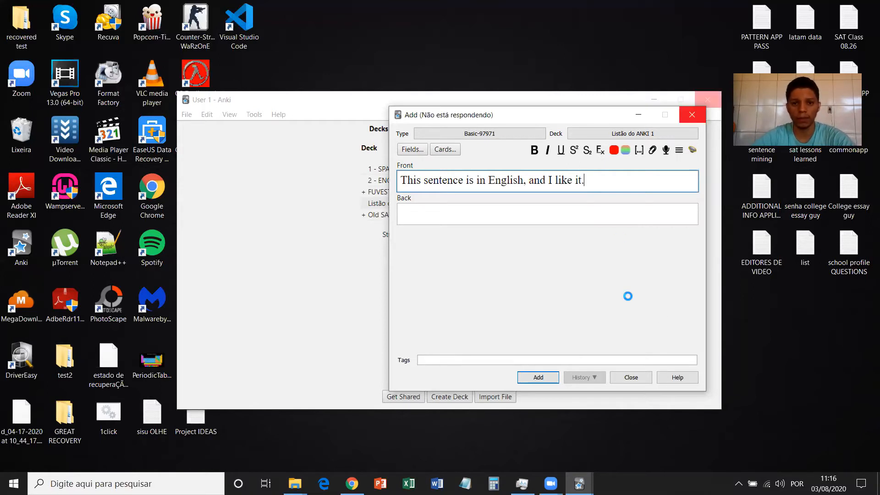
Record the English sentence with Oddcast's Julie (female en-US) voice via AwesomeTTS
left_click(665, 149)
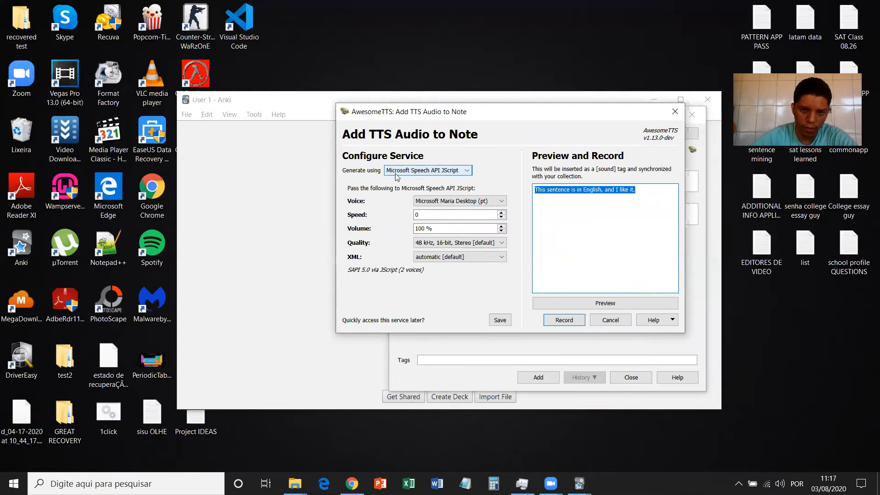
mouse_move(447, 177)
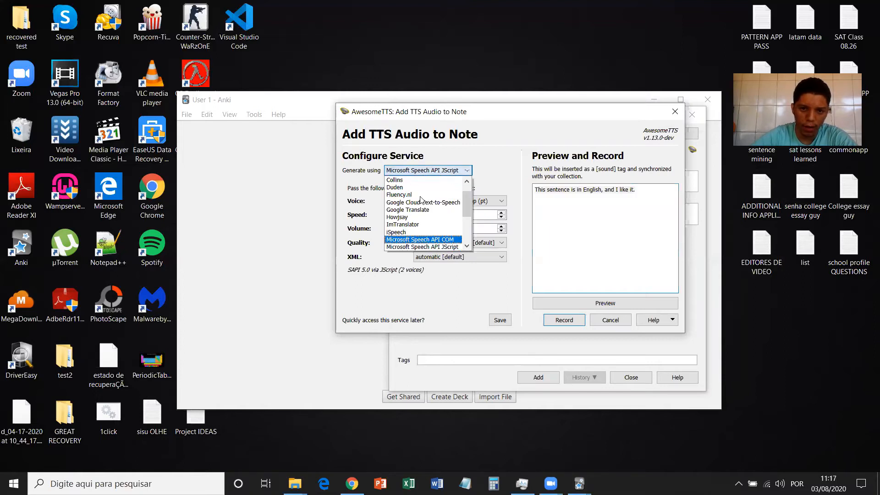
left_click(421, 247)
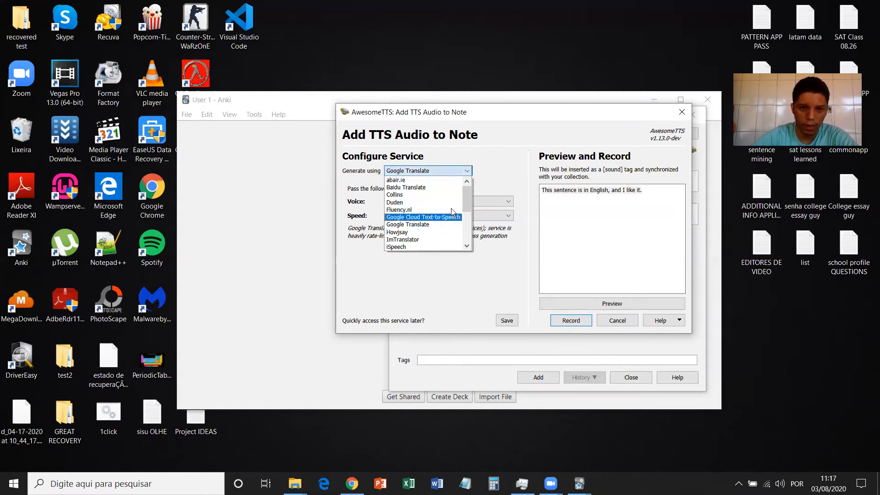
scroll("down", 3)
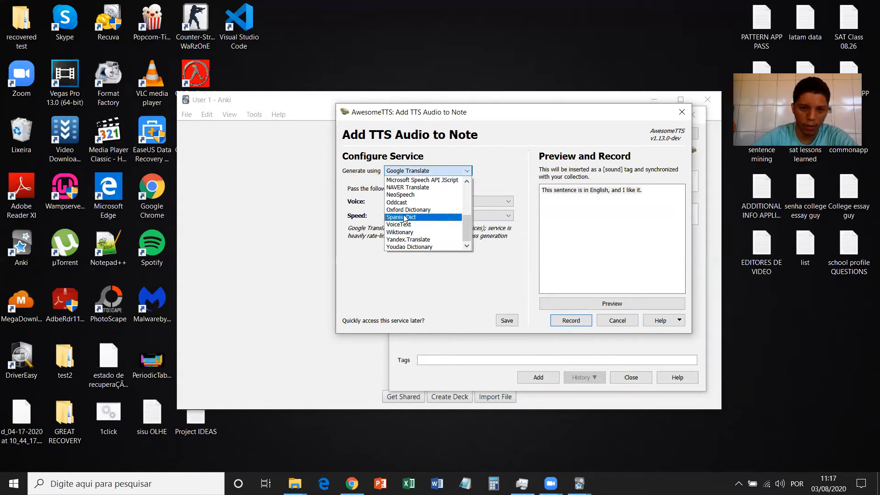
mouse_move(398, 202)
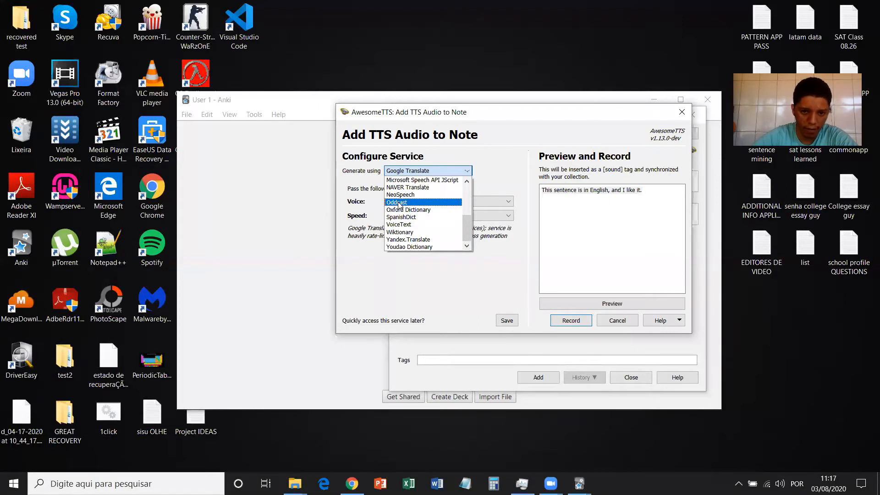
left_click(396, 202)
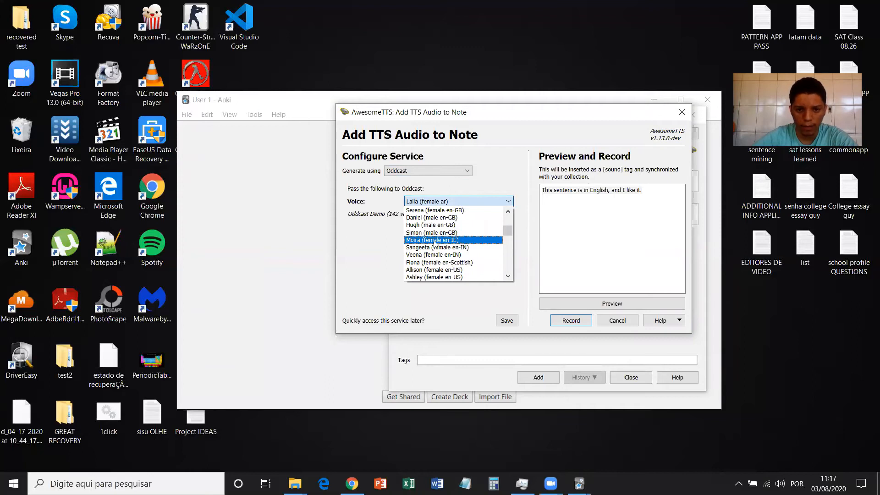
scroll("down", 3)
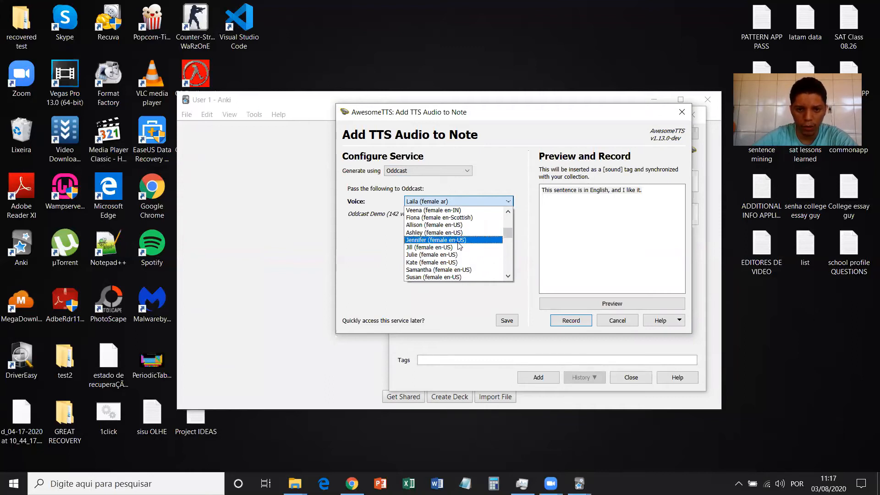
mouse_move(434, 232)
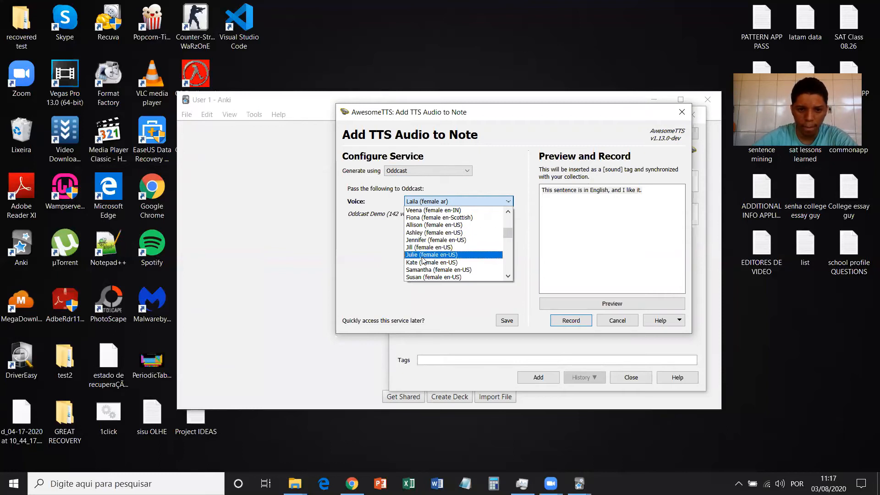
left_click(432, 253)
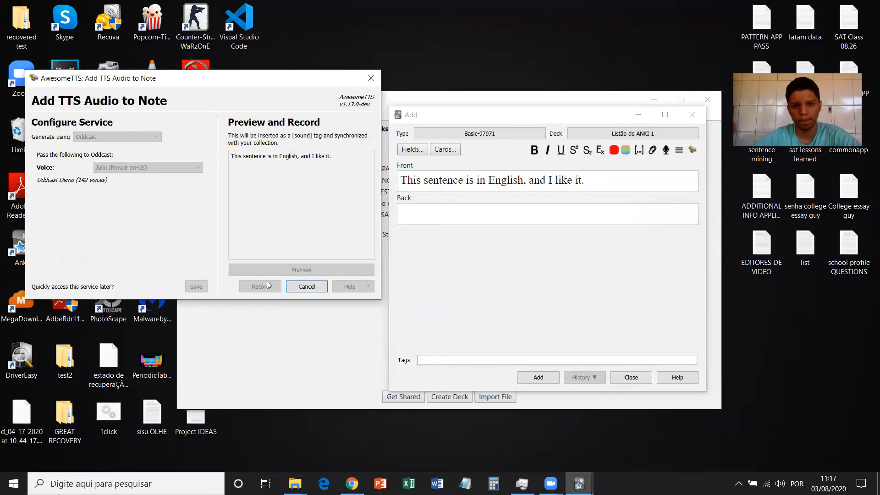
left_click(306, 286)
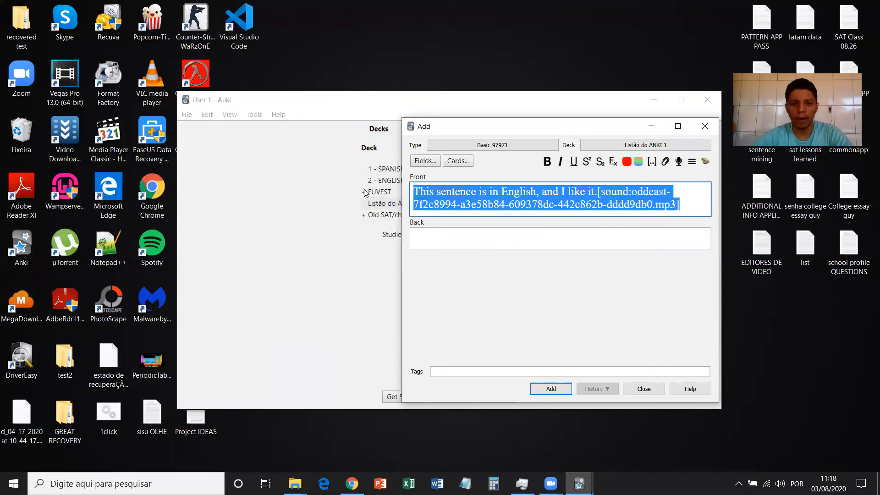
Add the English card, then enter 'Esta frase está em português.' on the next Front
left_click(549, 389)
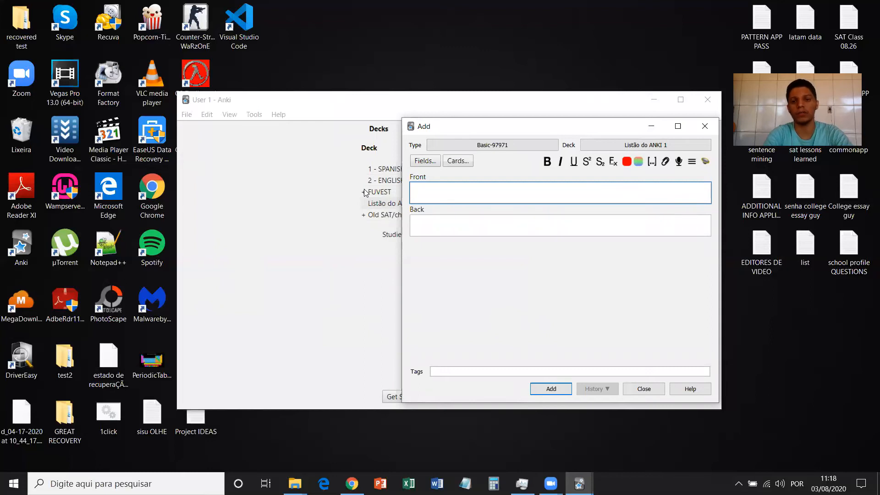
type("EST")
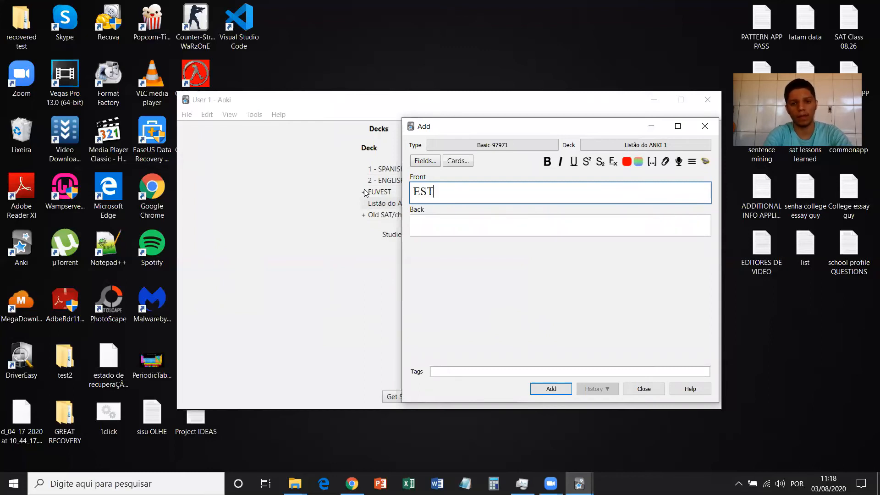
type("Esta frase e")
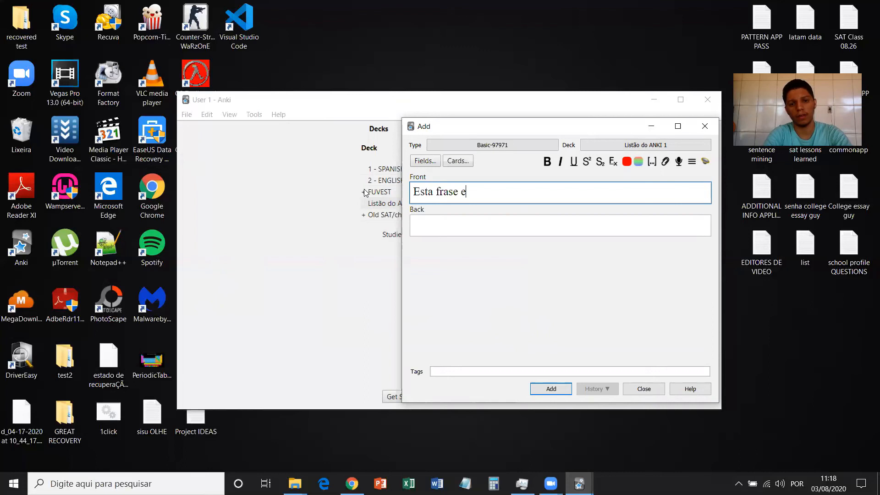
type("stá em portuu")
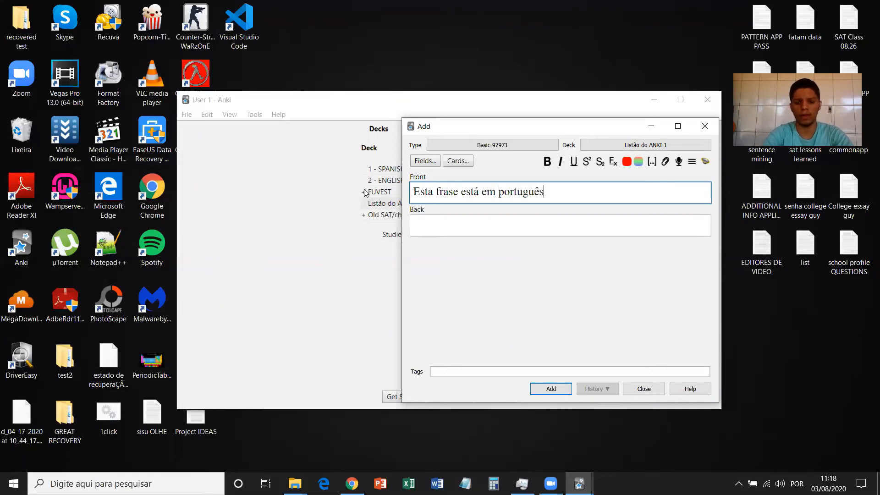
type(".")
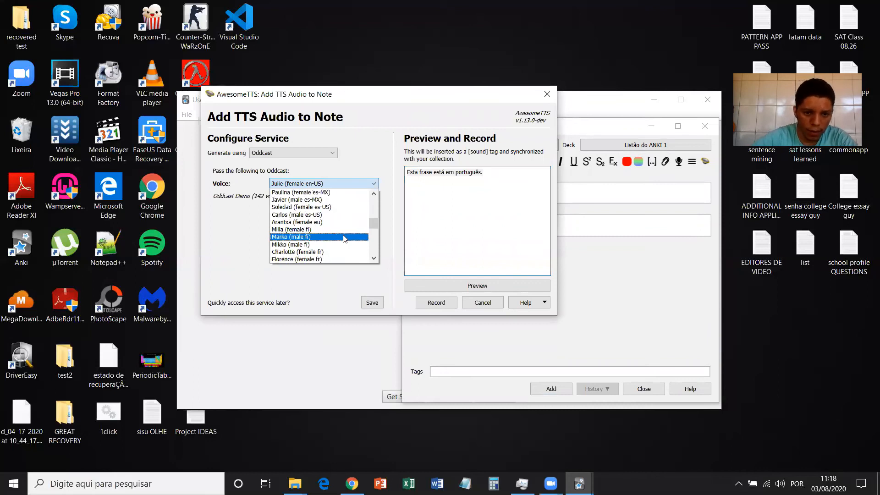
Record the Portuguese sentence with Oddcast's Fernanda (female pt-BR) voice and insert it
scroll("down", 3)
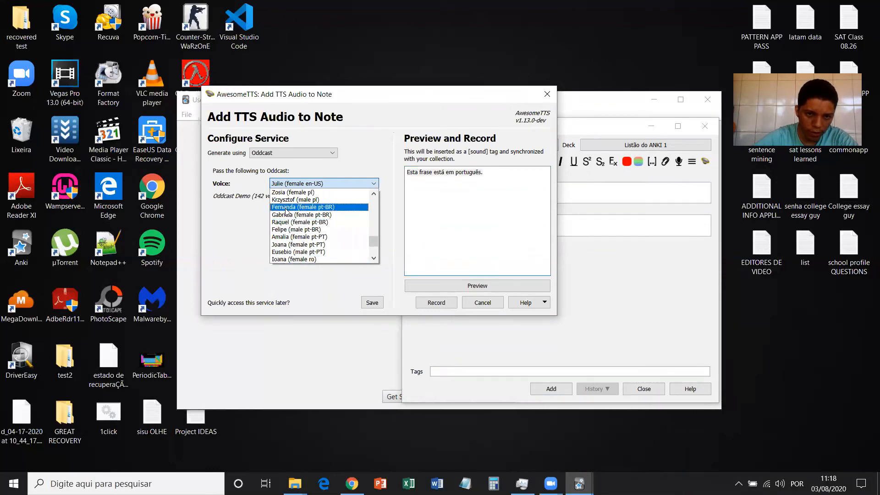
left_click(302, 207)
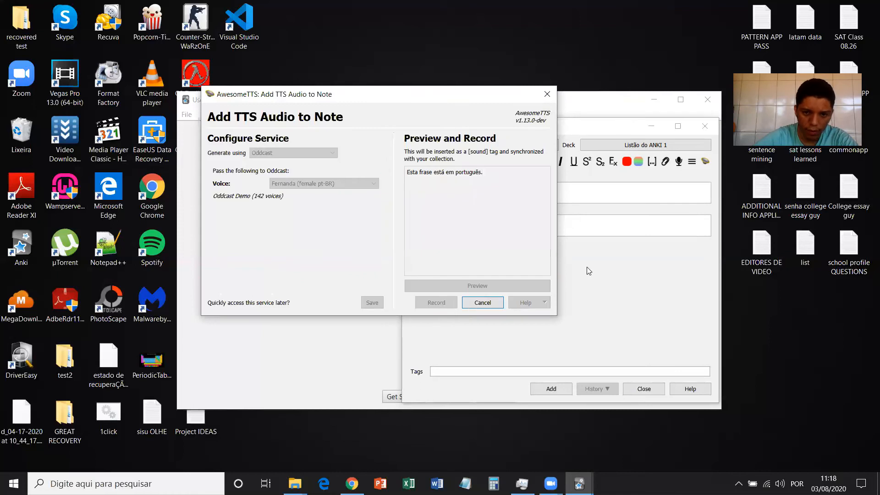
left_click(435, 303)
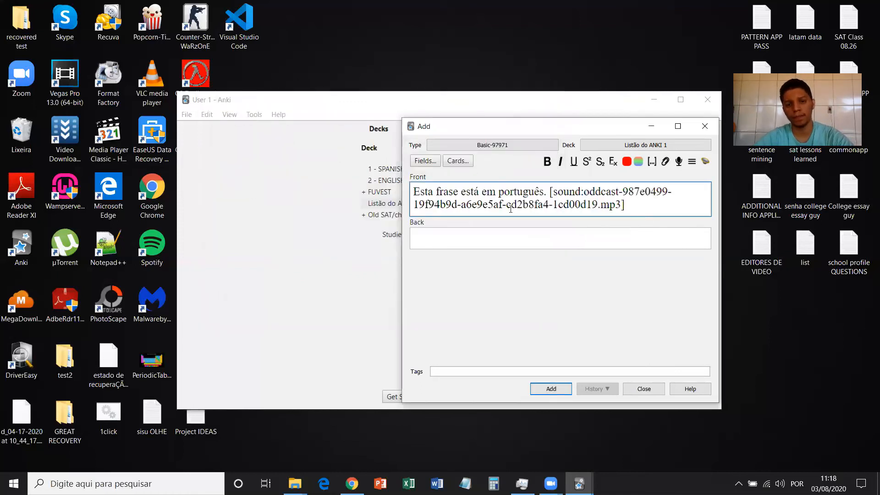